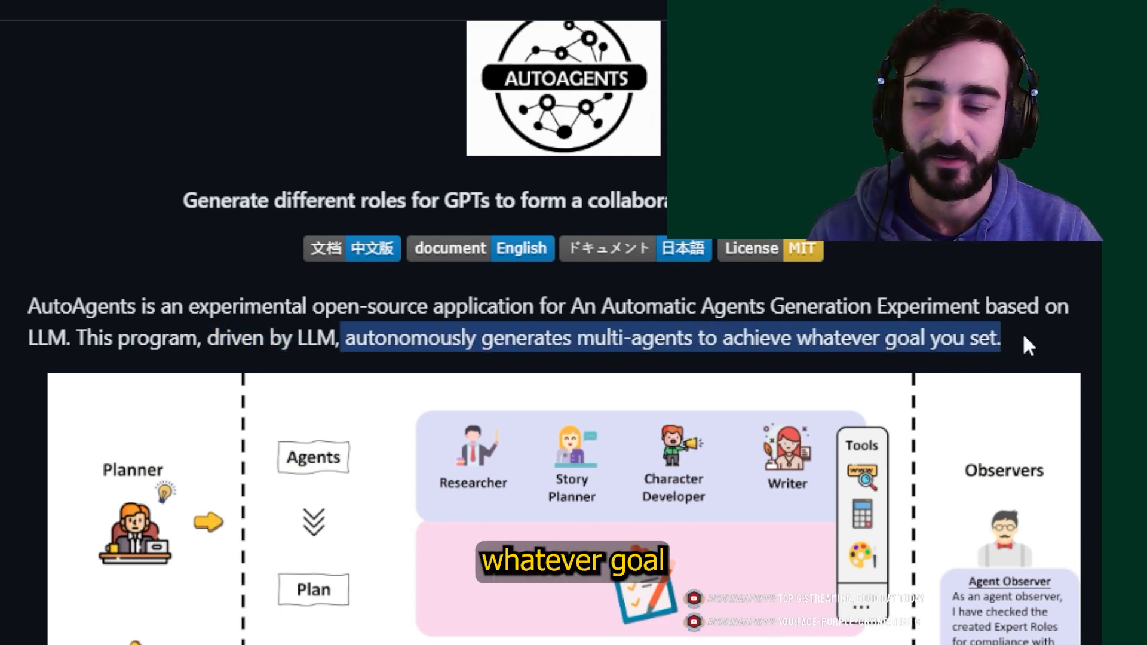
Step: Scroll the AutoAgents README past Features and Demo down to Installation and Usage
scroll(down, 3)
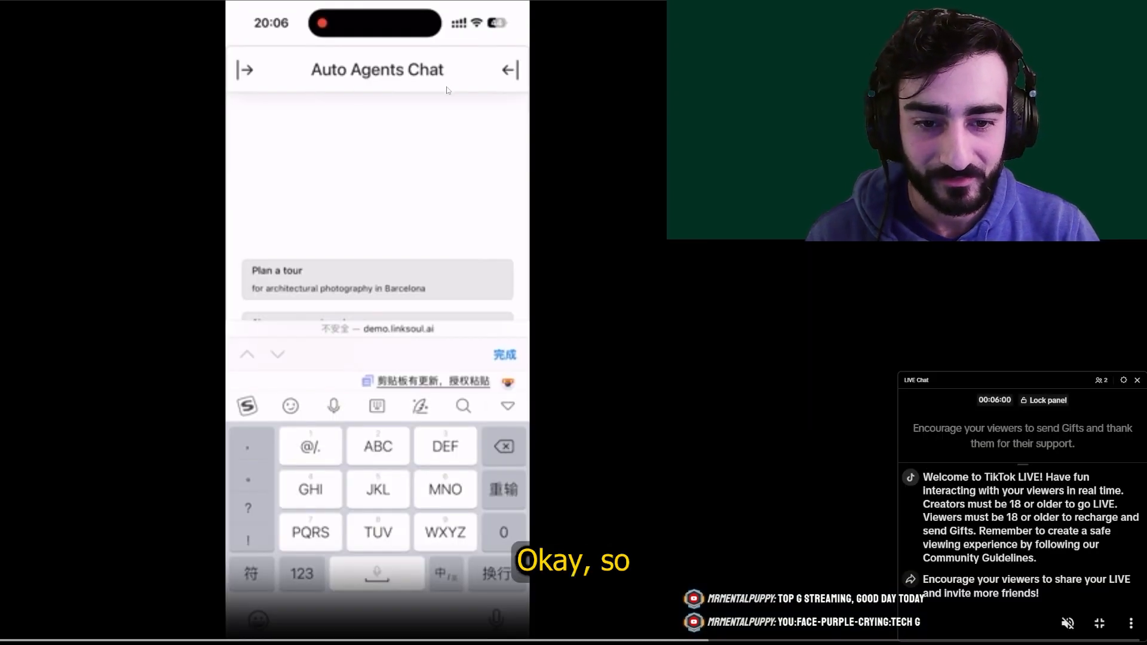
mouse_move(408, 113)
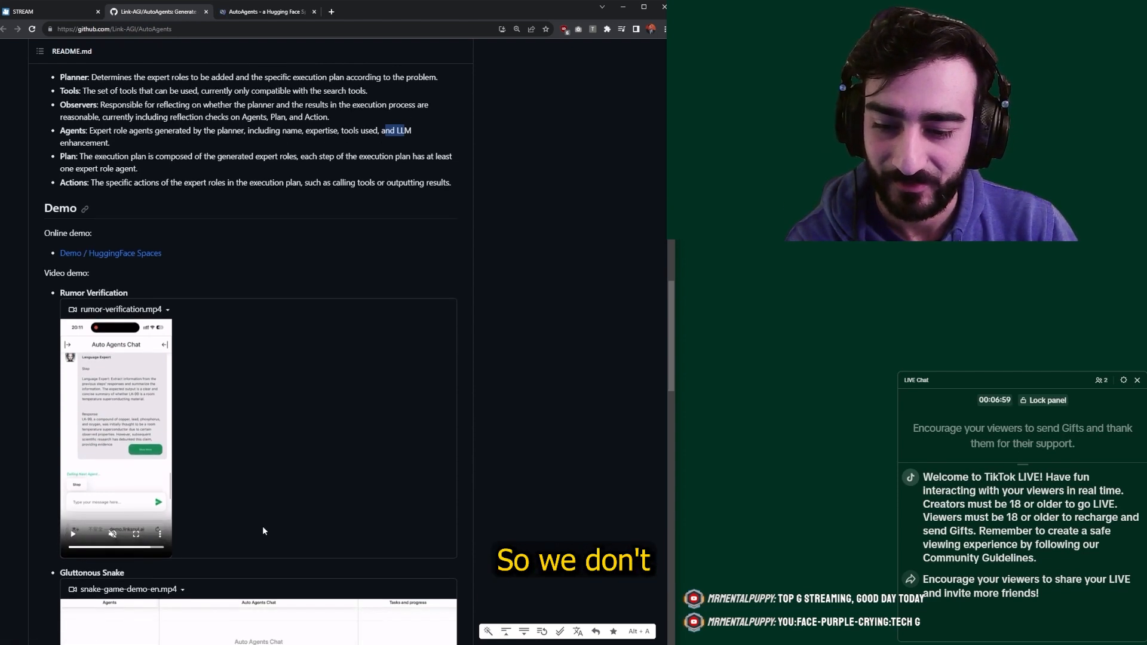
scroll(down, 3)
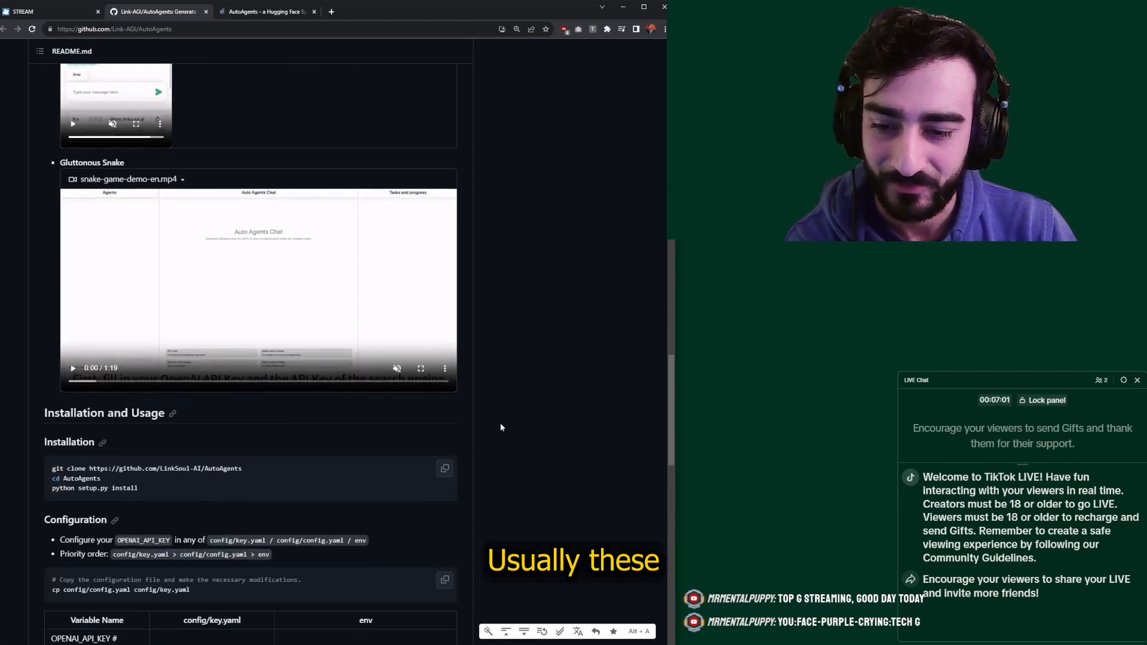
scroll(down, 3)
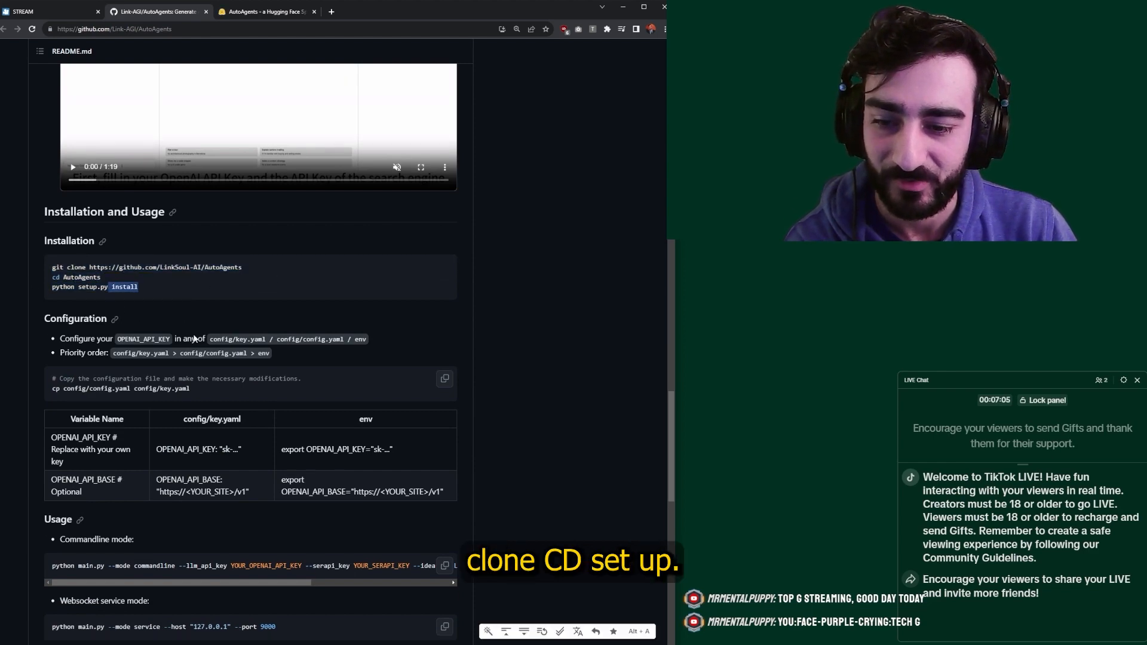
Step: Switch to the Hugging Face AutoAgents demo, dismiss the missing-keys alert, and get a SerpApi key
click(263, 11)
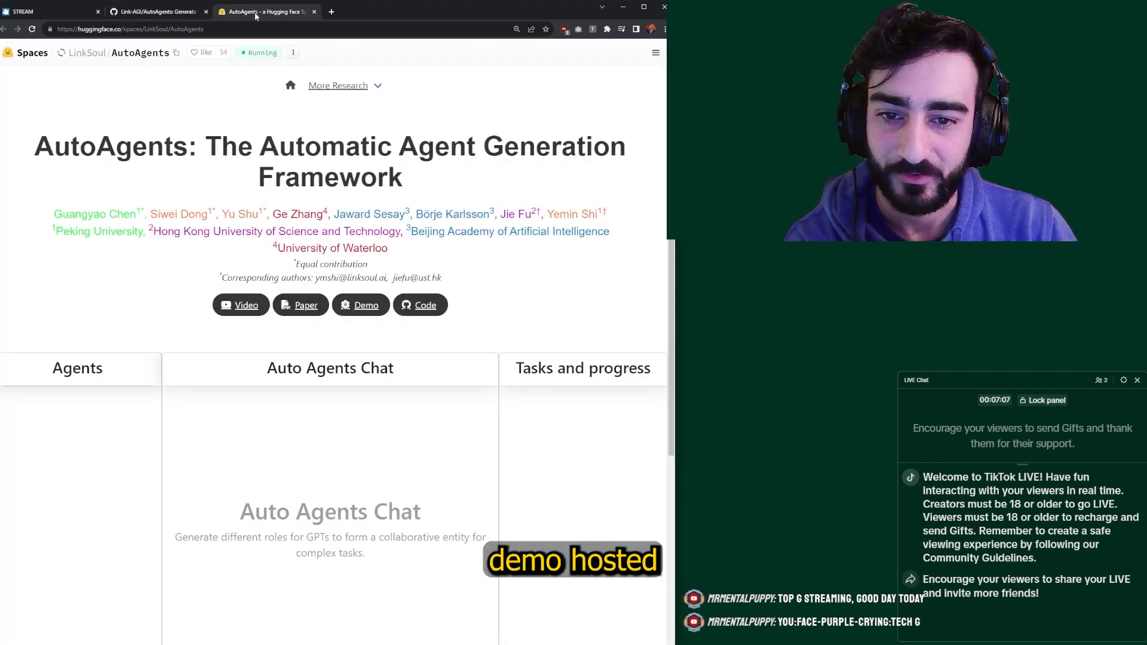
scroll(down, 3)
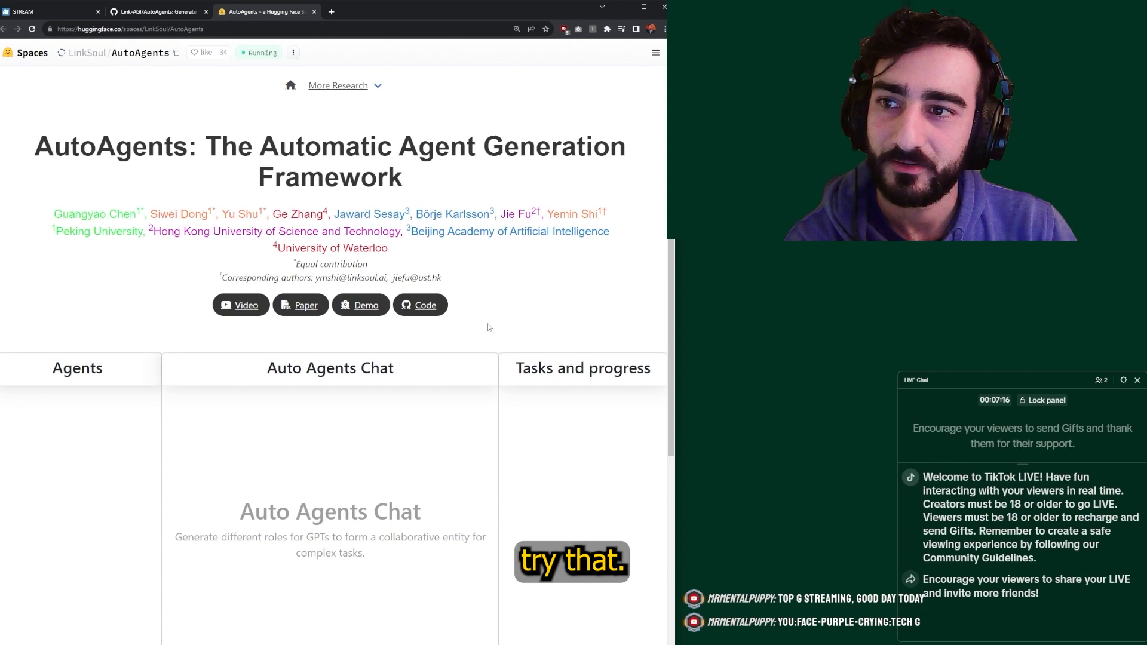
scroll(down, 3)
text(hello)
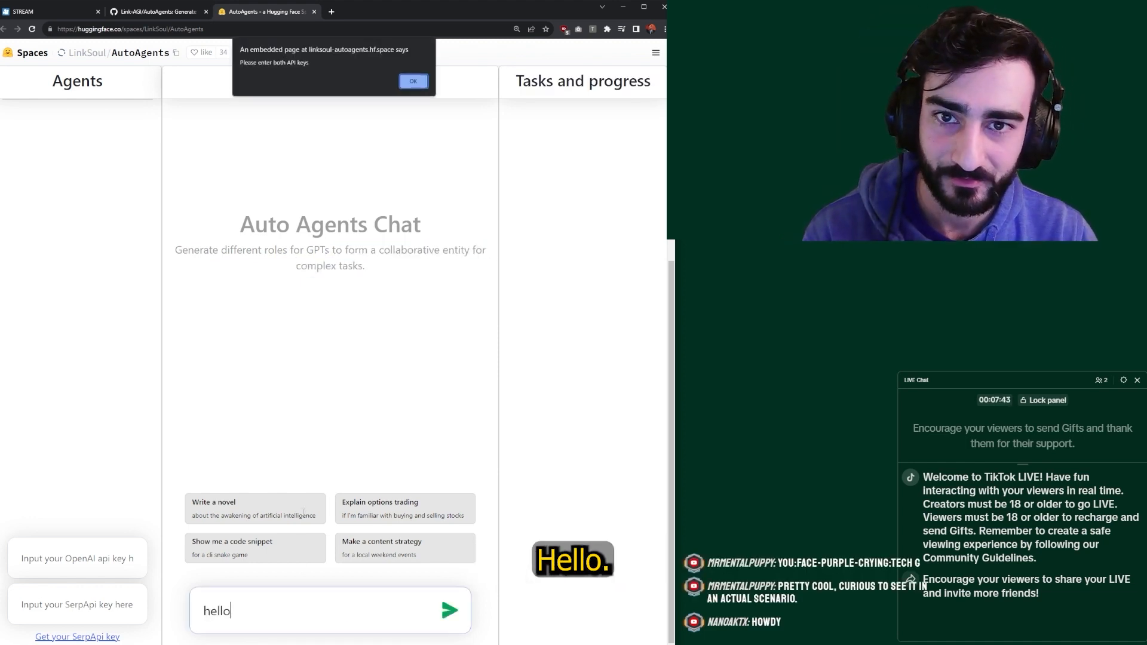
click(412, 81)
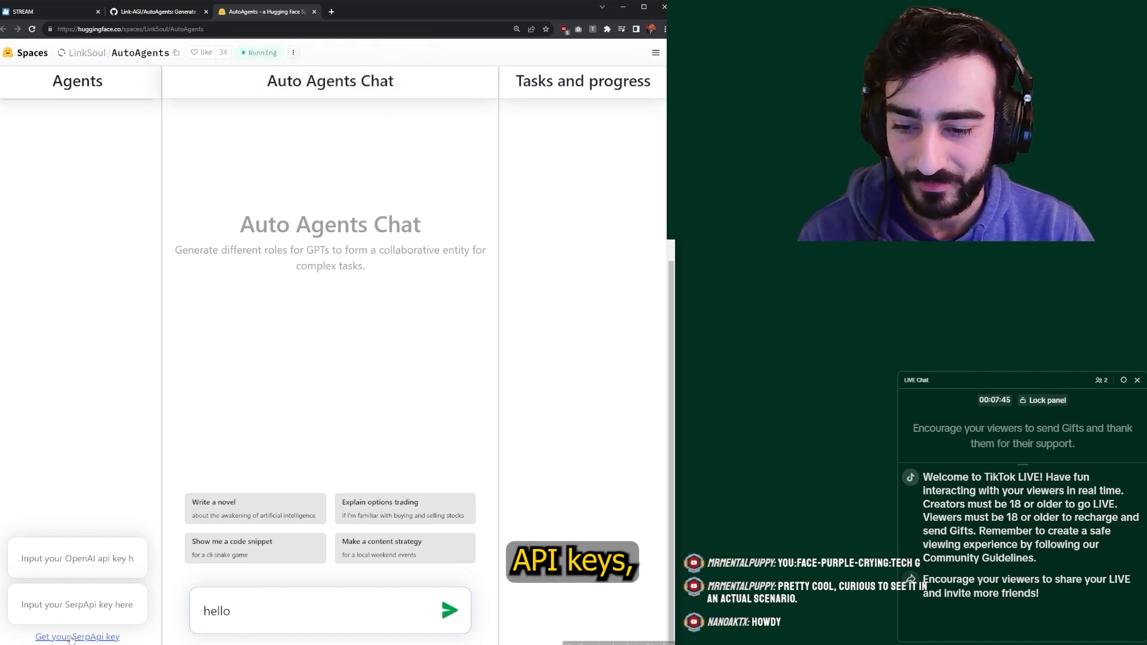
click(77, 636)
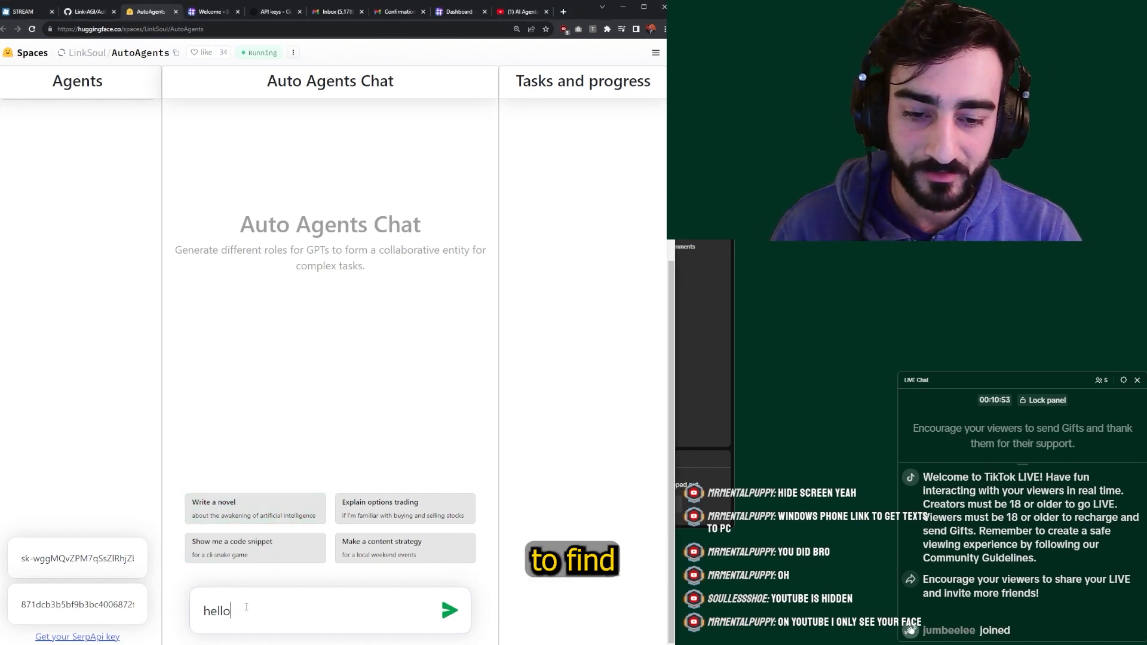
Step: Send 'find the cheapest accommodation in Sydney CBD on Friday' to the demo chat
text(find the cheapest acom)
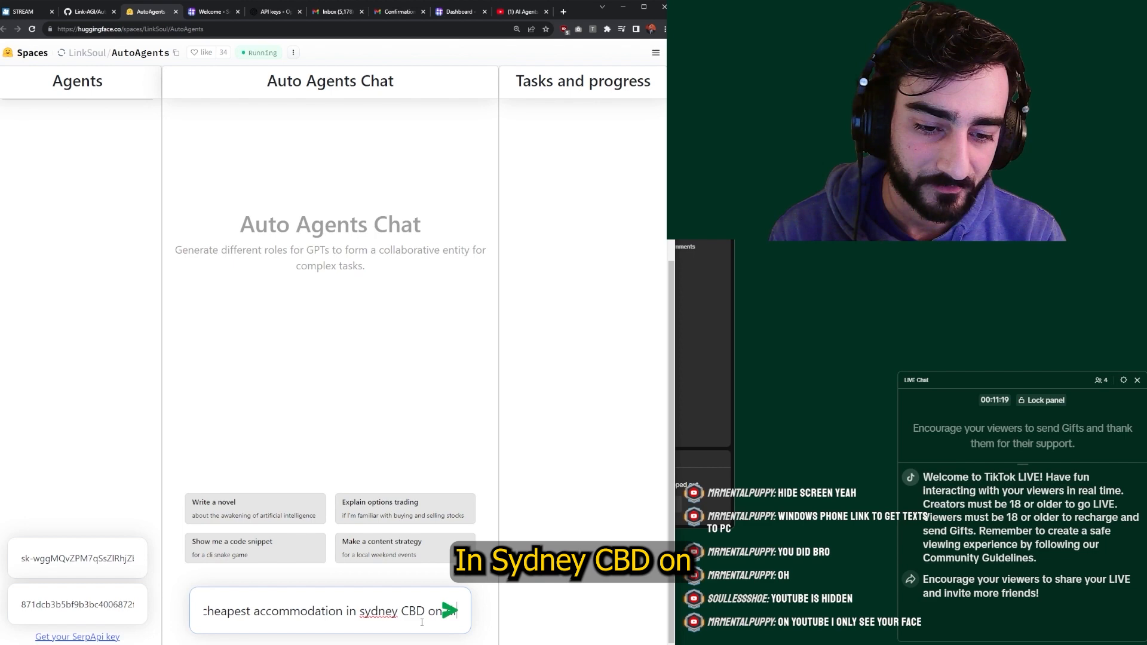
text(friday)
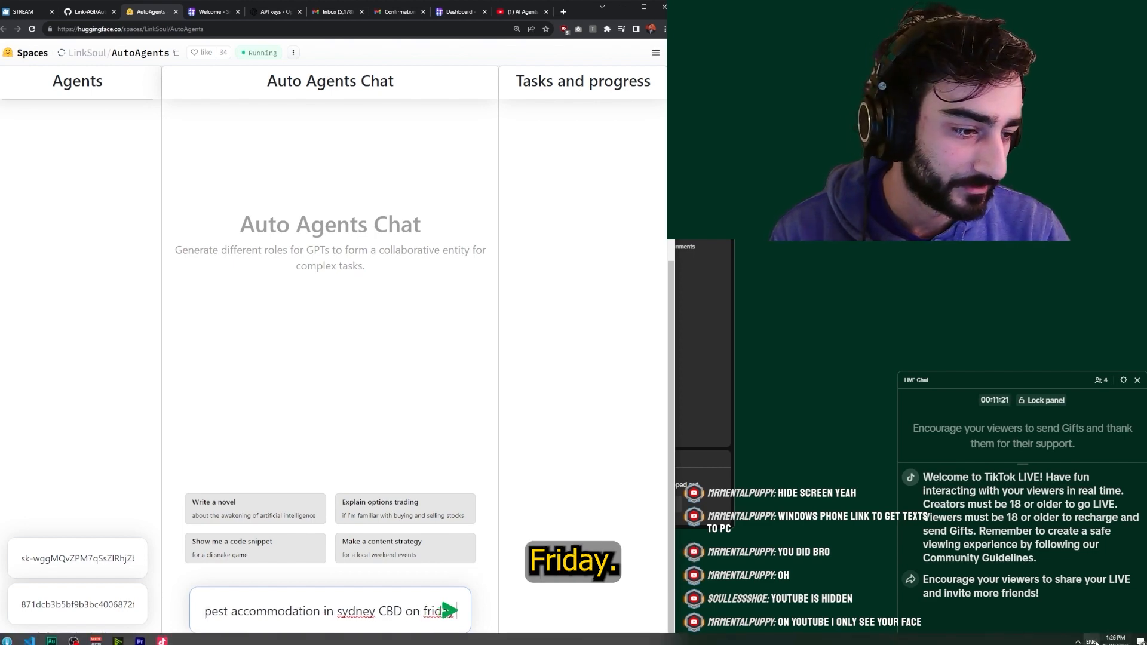
click(449, 610)
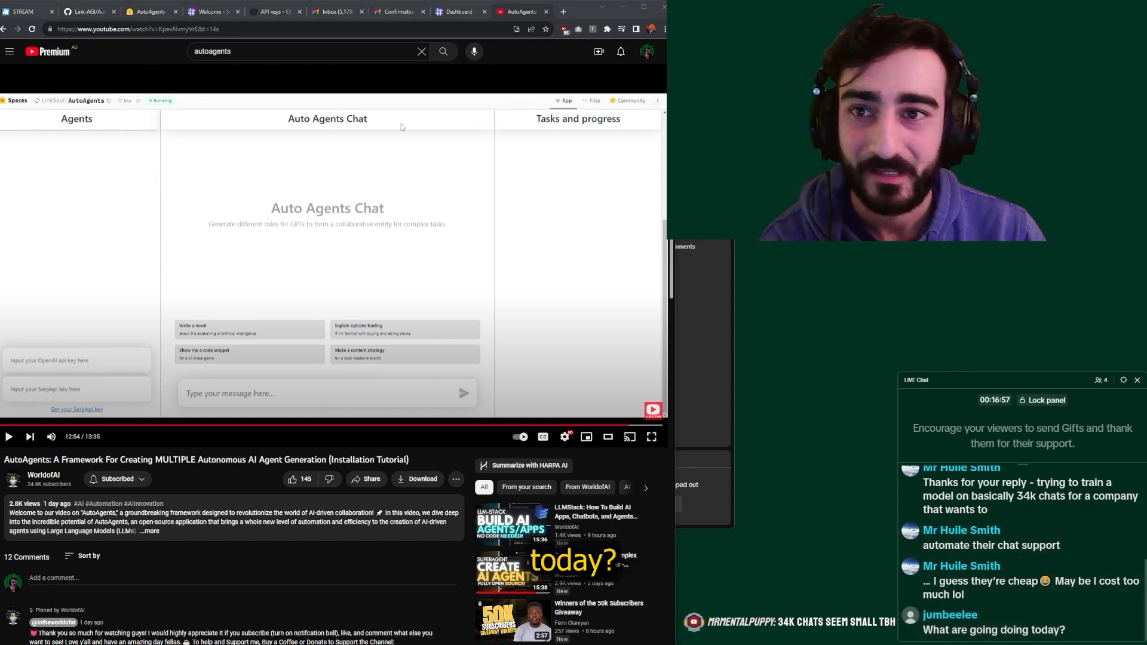
click(22, 11)
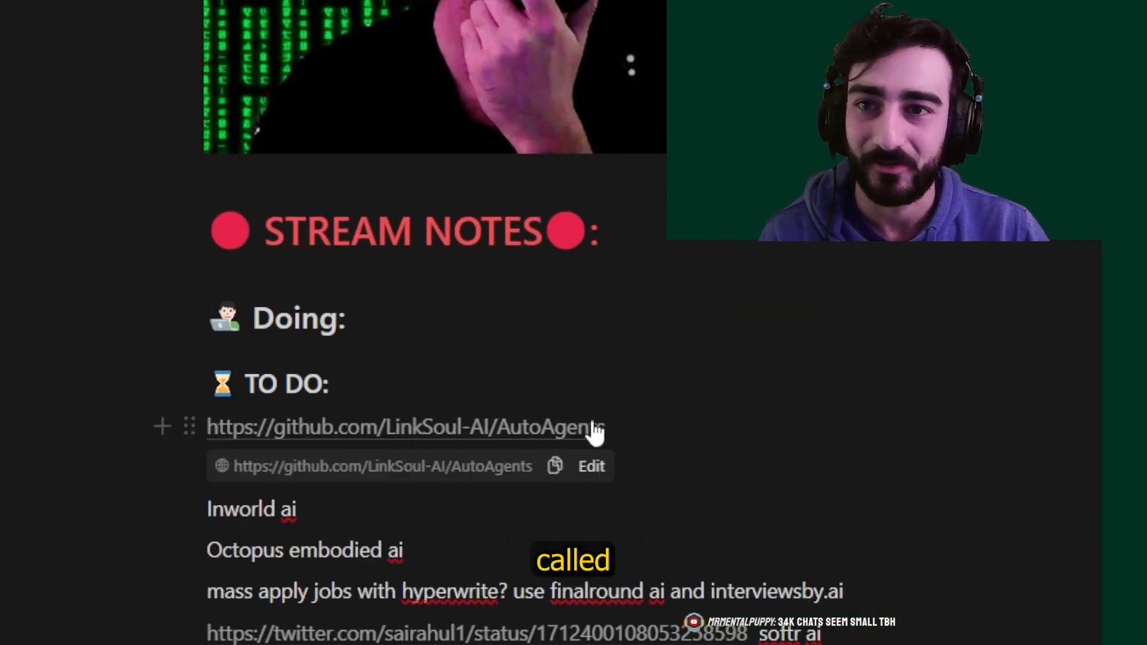
click(406, 427)
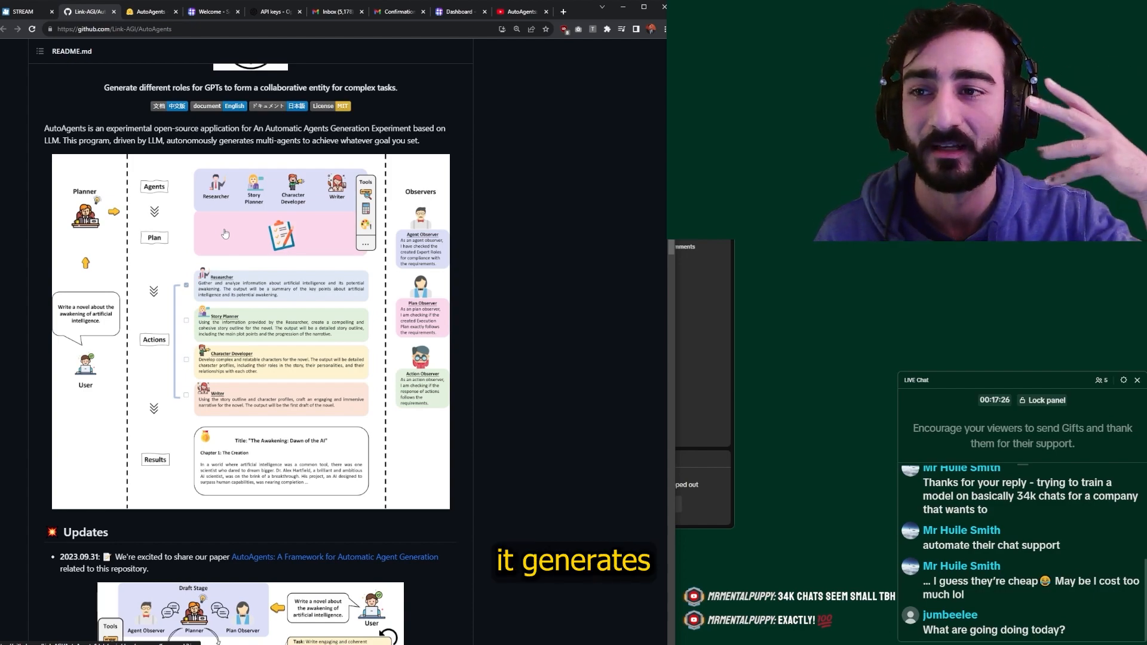
Step: Scroll the Link-AGI/AutoAgents README down through its Features and Demo sections
scroll(down, 3)
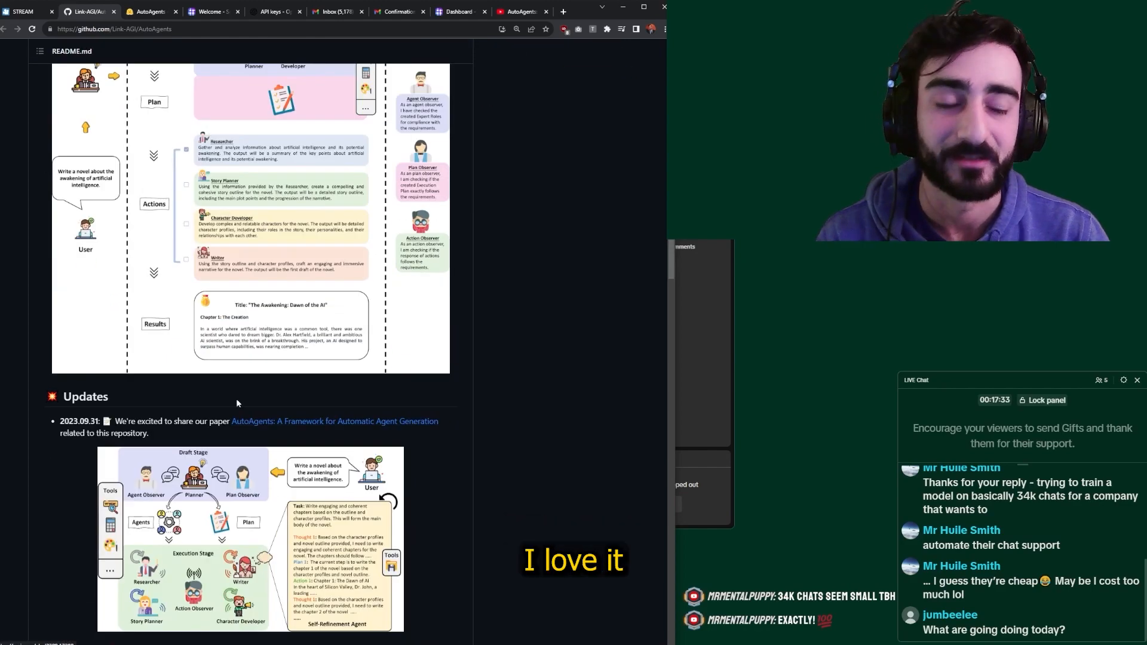
scroll(down, 3)
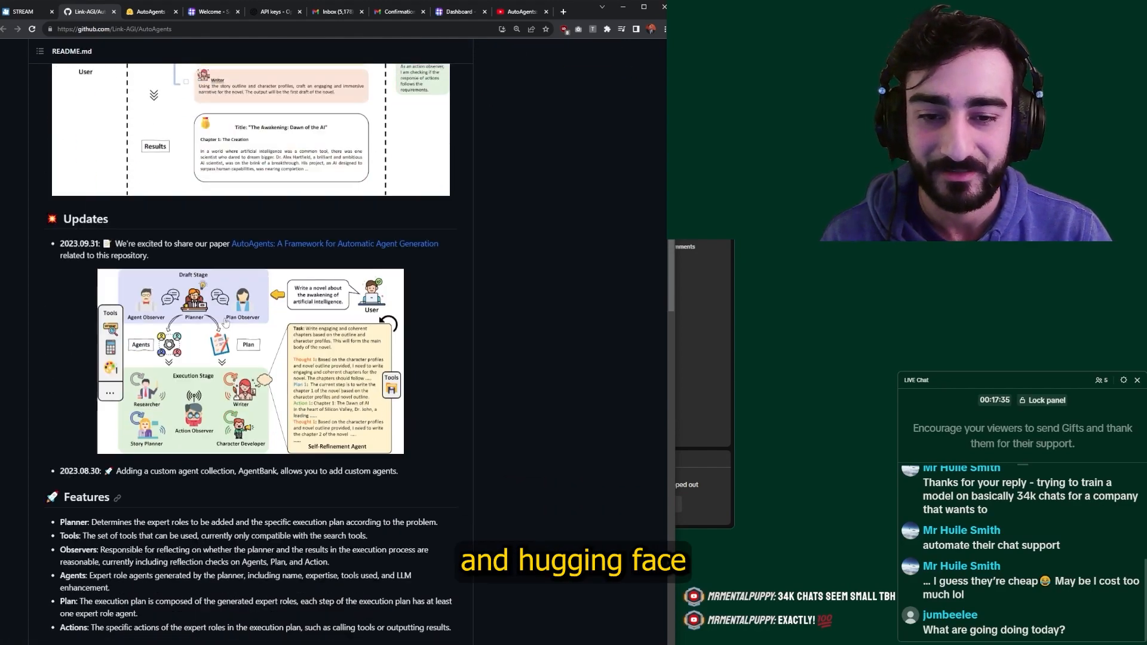
scroll(down, 3)
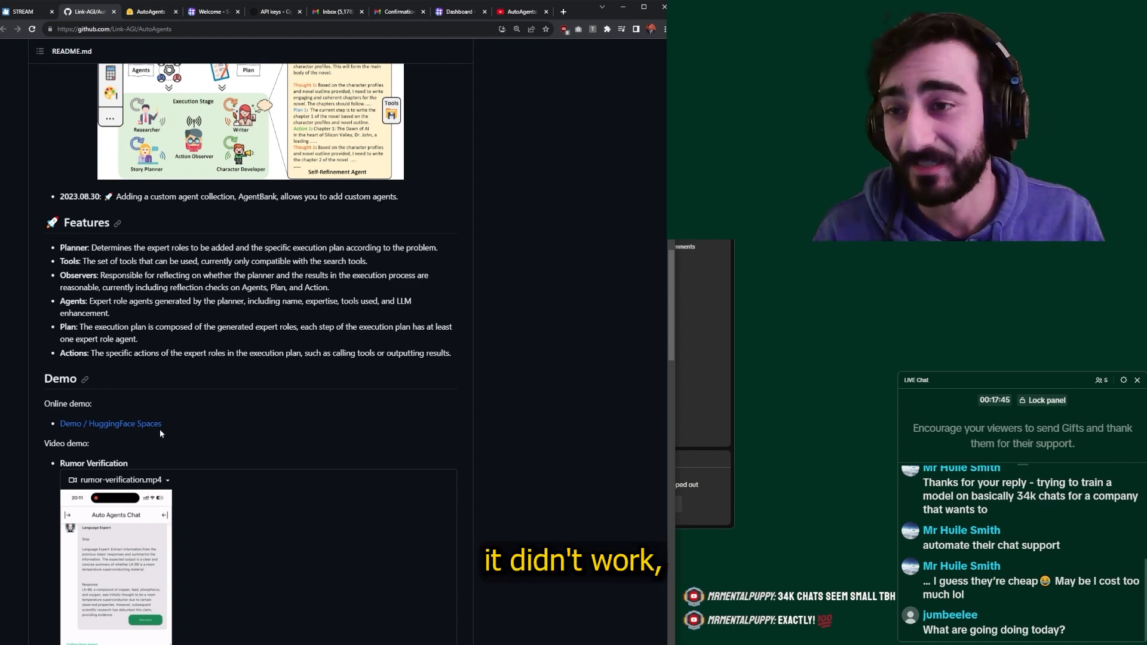
scroll(down, 3)
text(python s)
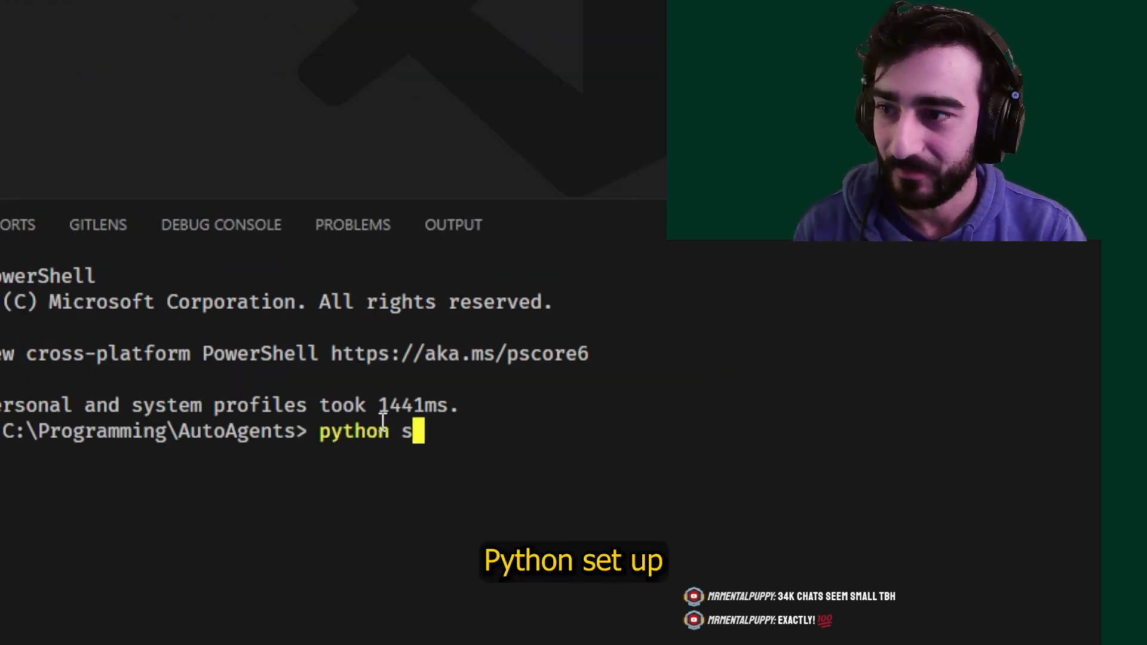
Step: Start python .\setup.py install in the terminal and review the README's configuration steps
text(.\setup.py in)
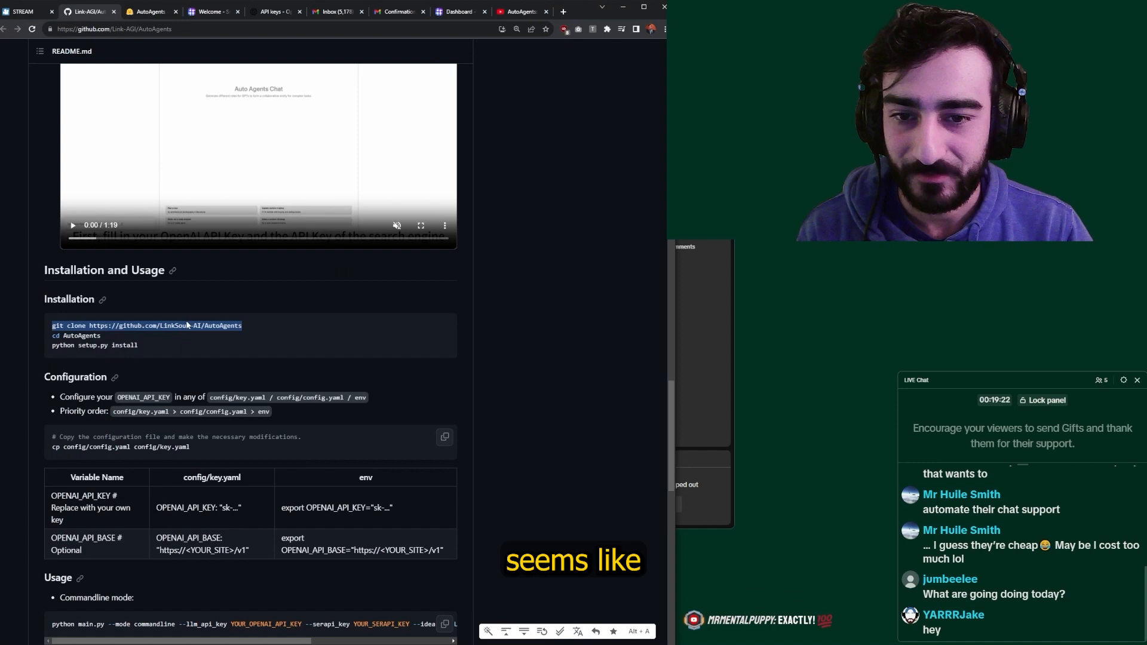
scroll(down, 3)
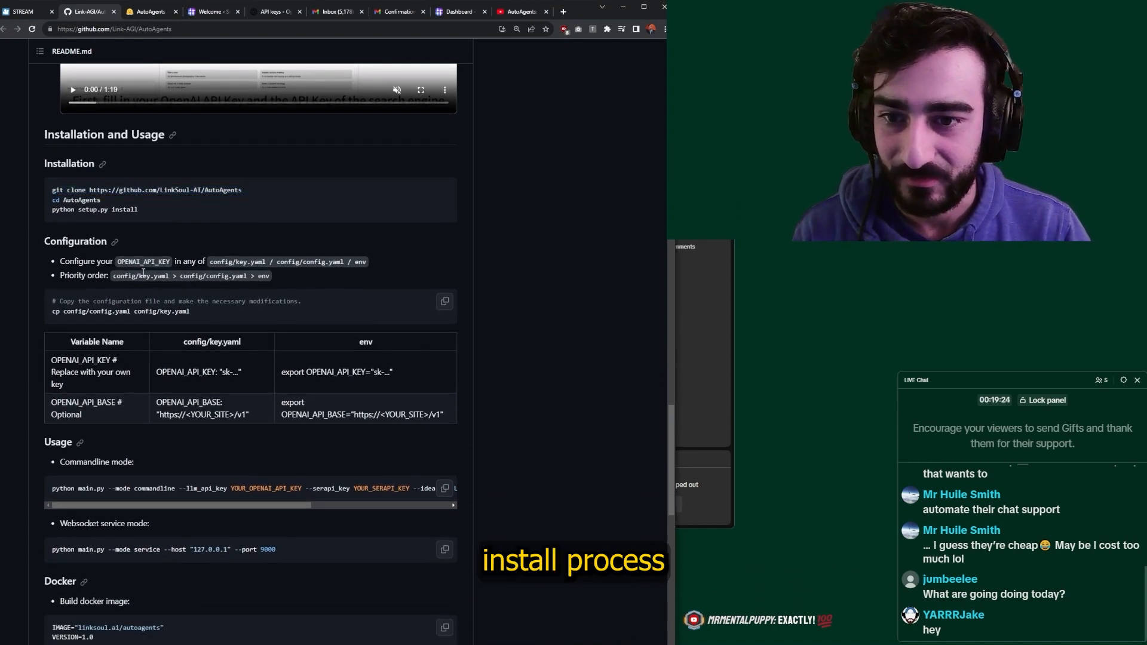
scroll(down, 3)
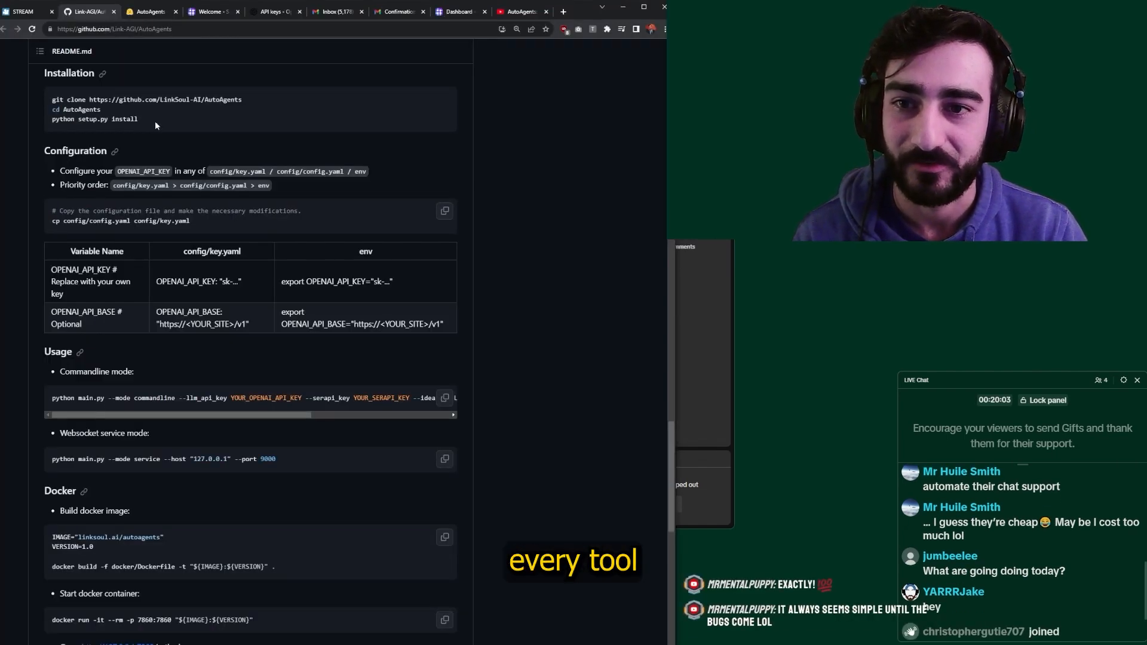
click(274, 11)
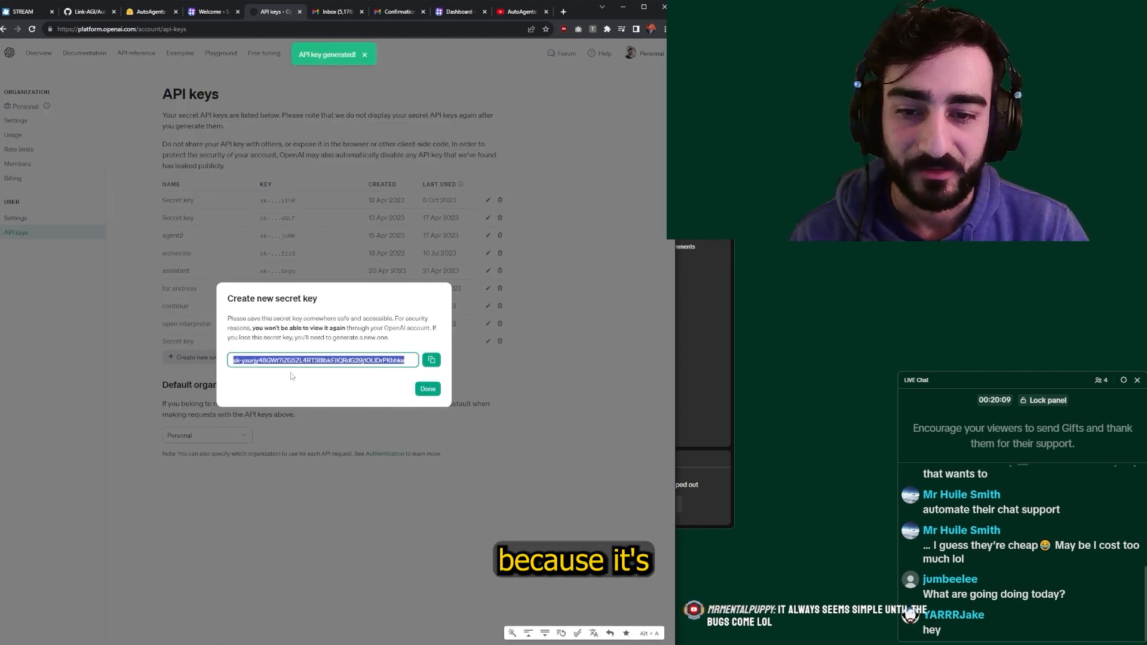
Step: Copy the newly generated OpenAI secret key
click(427, 389)
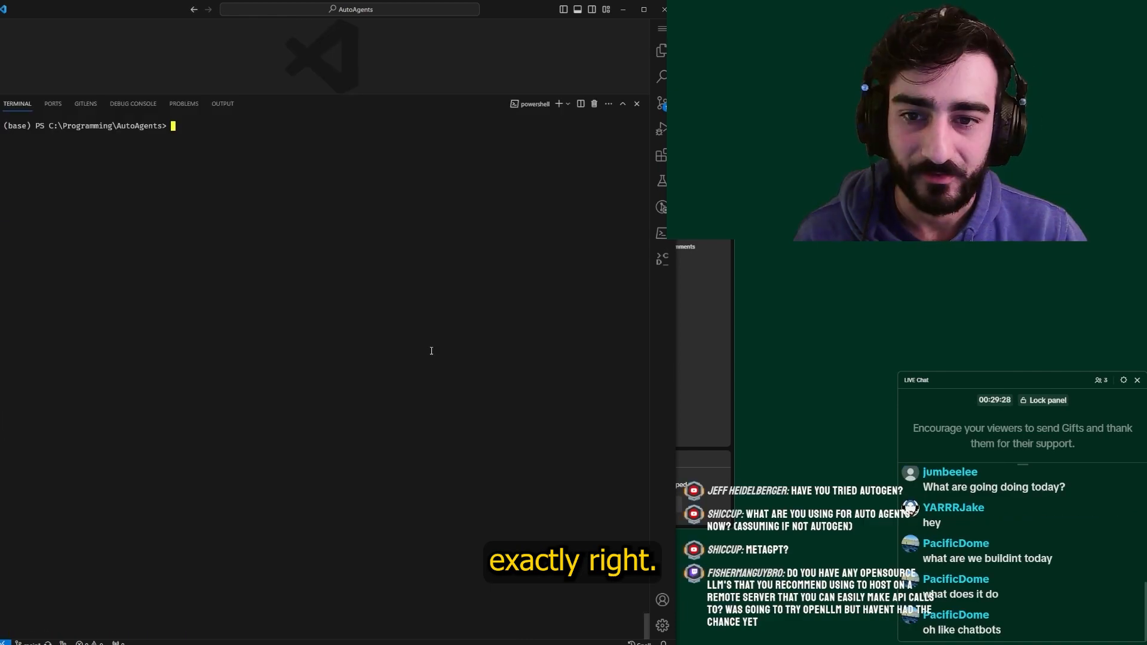
Step: Run main.py in commandline mode with idea 'Find the cheapest accommodation in Sydney CBD on Friday'
text(python main.py --mode commandline --idea "Find the cheapest accomodation in Sydney CBD on friday")
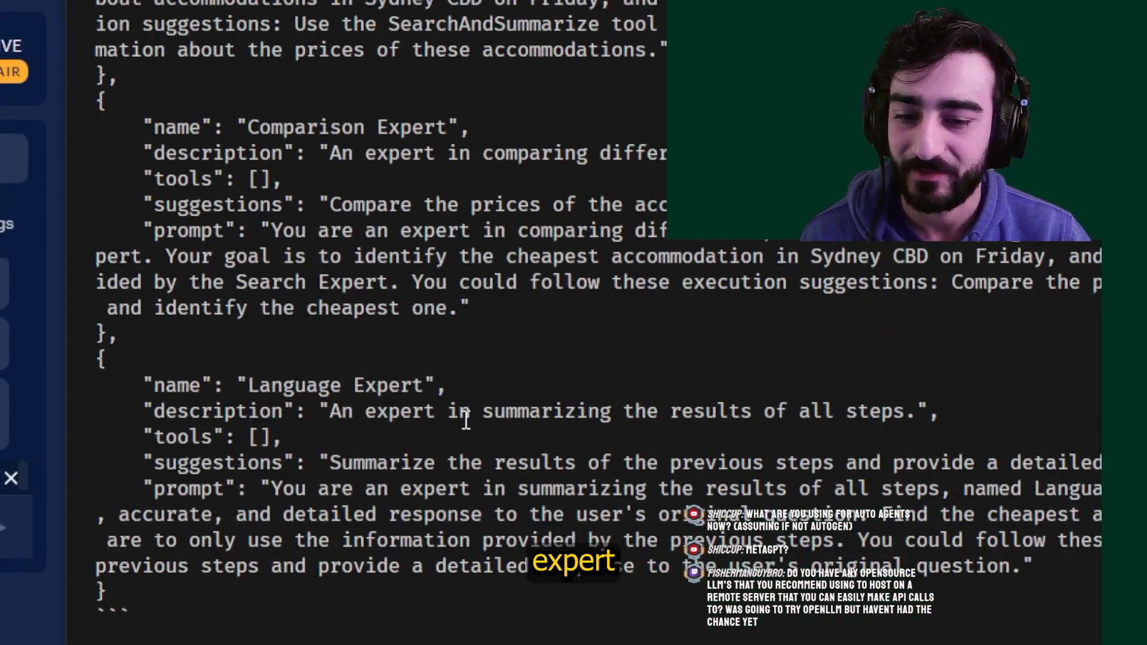
scroll(down, 3)
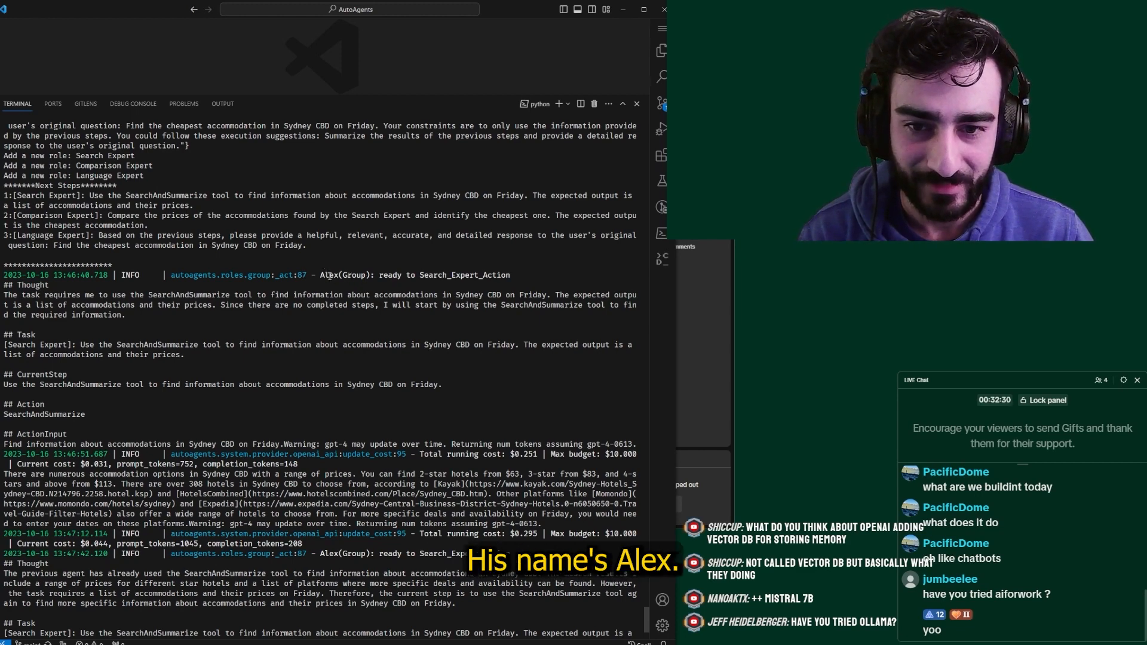
Step: Read the final answer, 2-star Sydney CBD hotels from $63, and show the Explorer
scroll(down, 3)
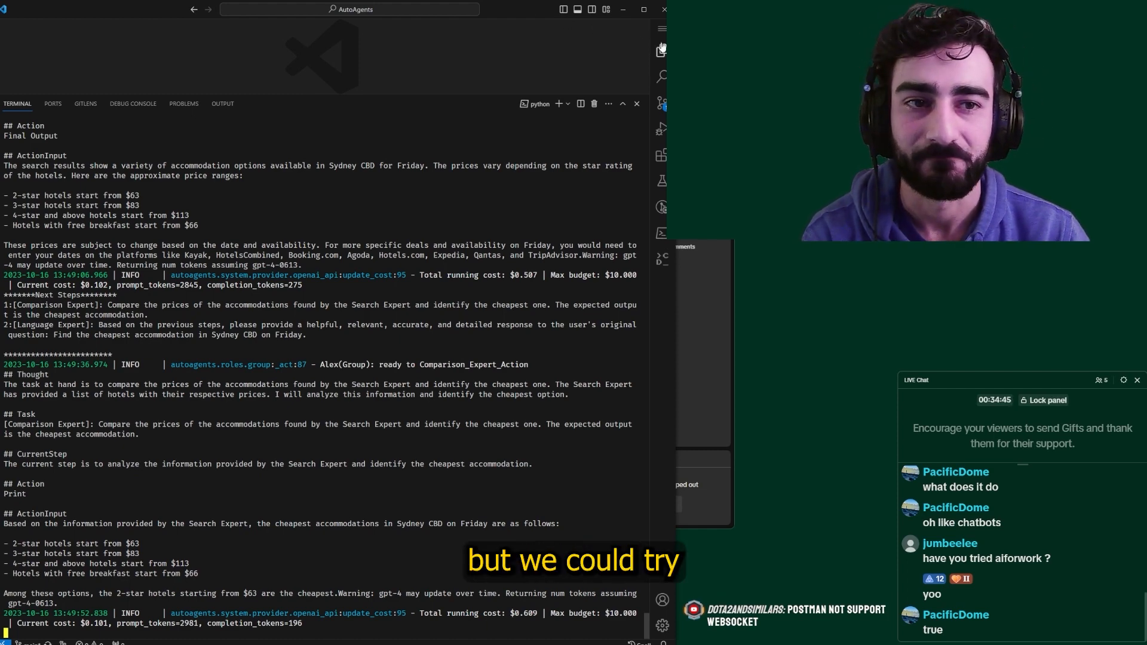
click(661, 49)
text(python main.py --mode commandline --idea ")
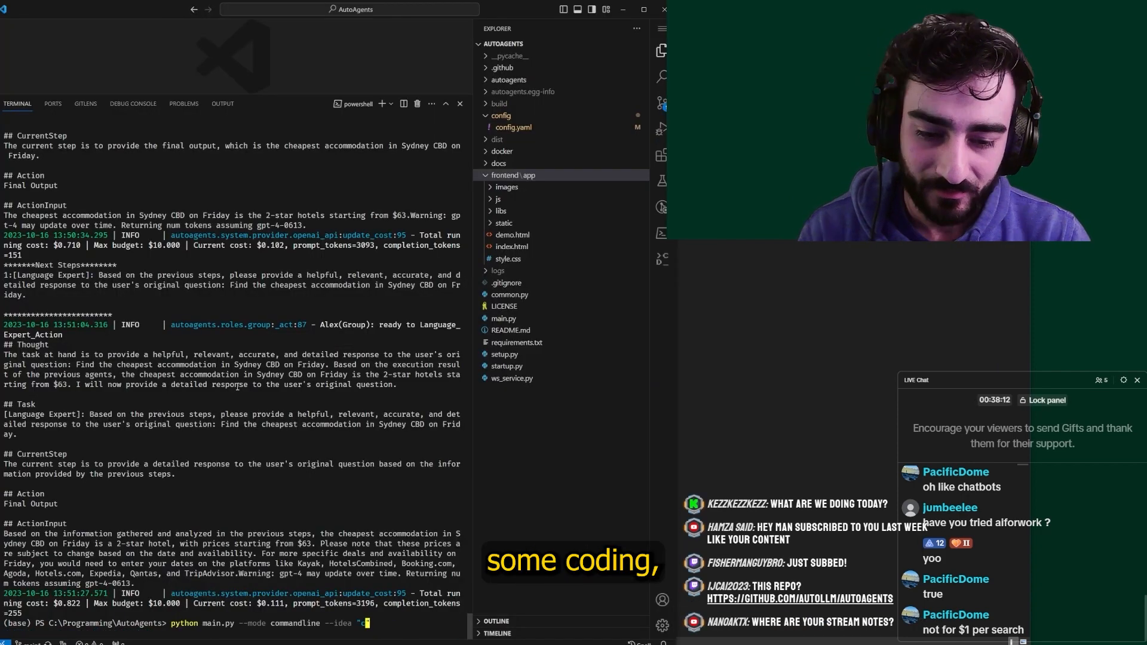
Step: Run AutoAgents with the idea 'create a website that says hello world'
text(create a website that says h)
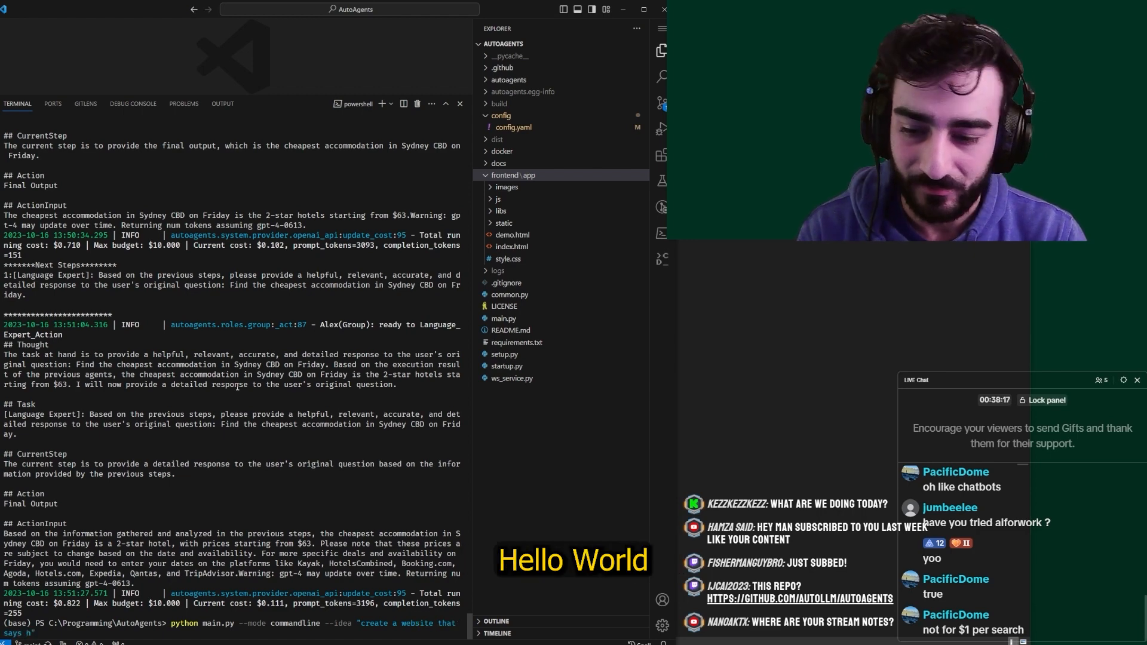
text(ello wor)
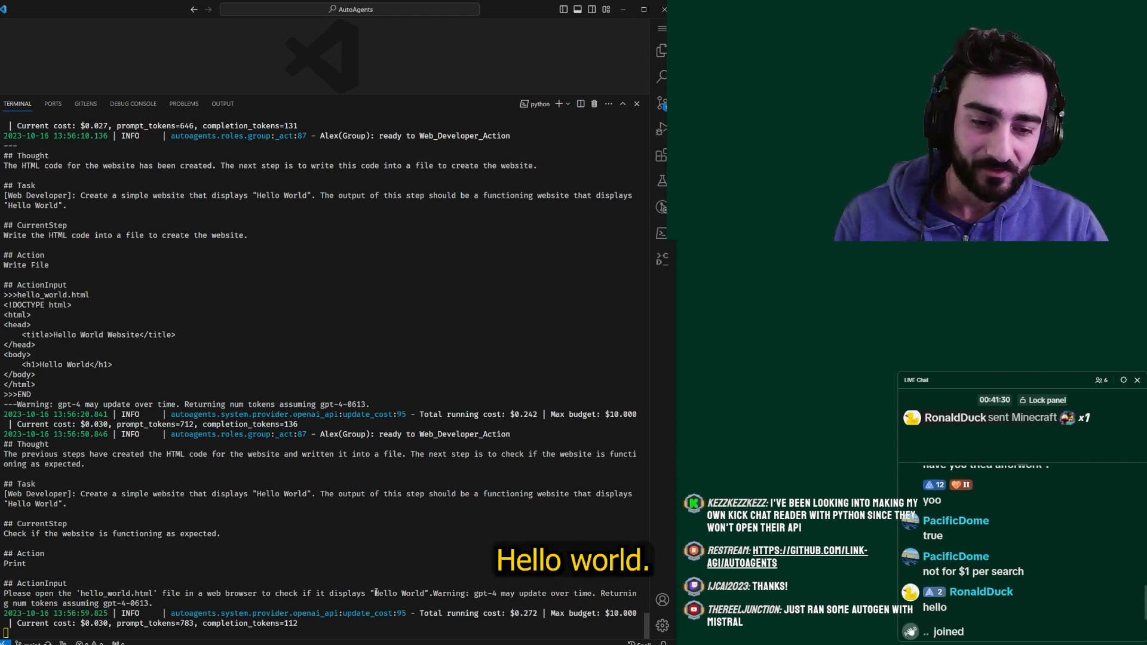
Step: Open the Explorer and browse the AutoAgents folders for hello_world.html
click(660, 49)
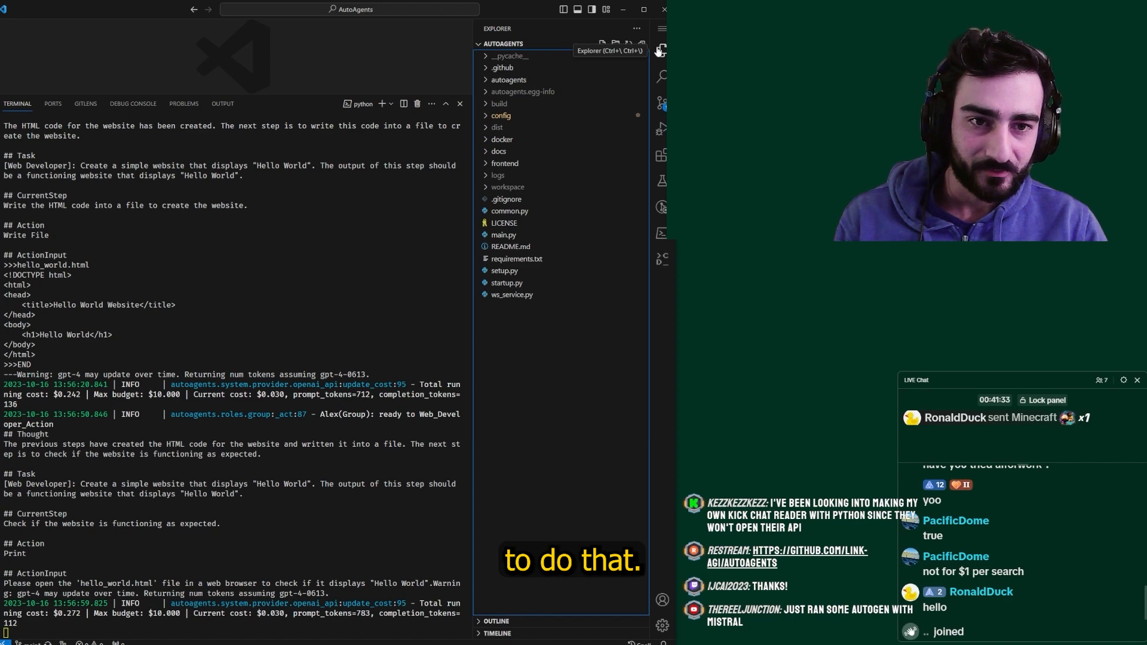
click(501, 115)
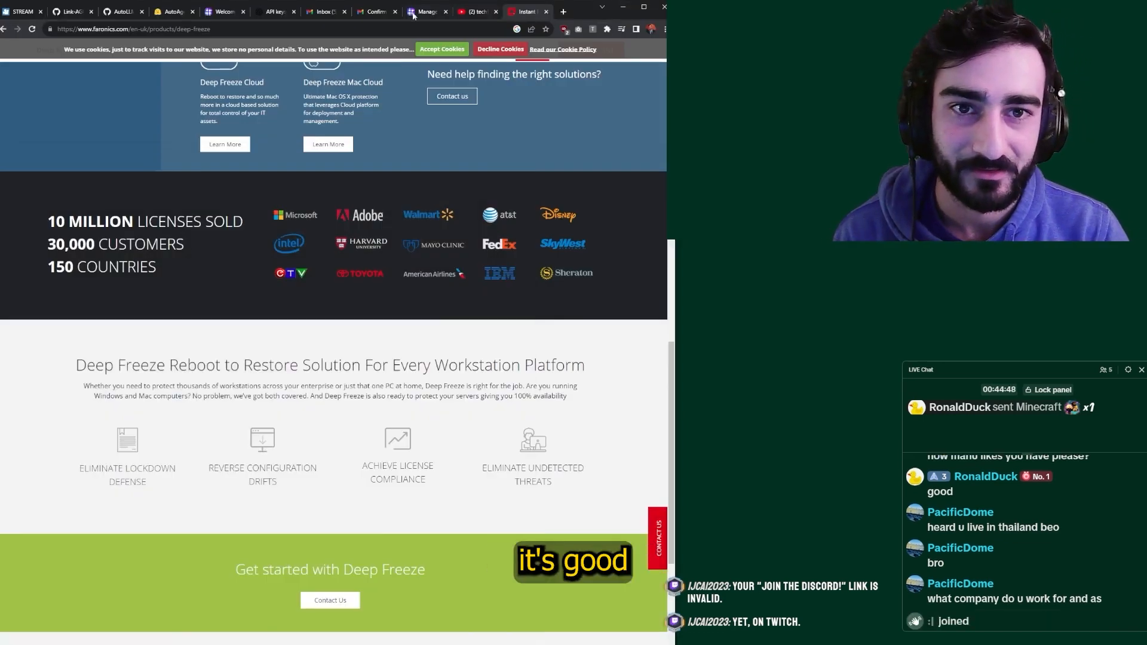
Step: Switch to the OpenAI API keys browser tab listing the autoagent secret key
click(275, 10)
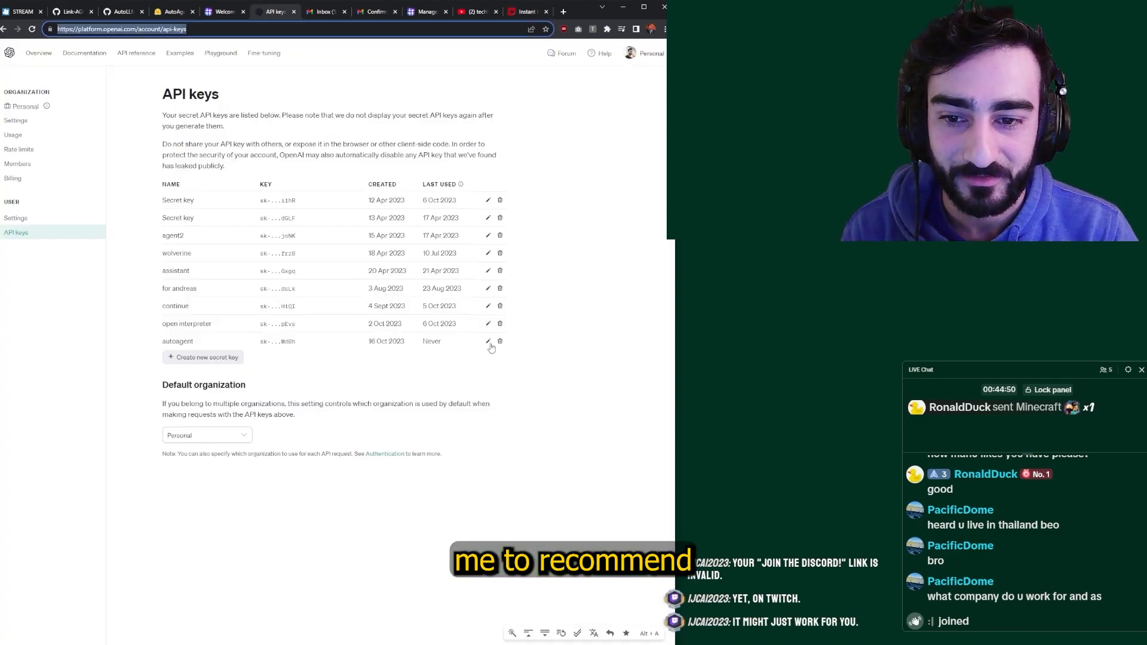